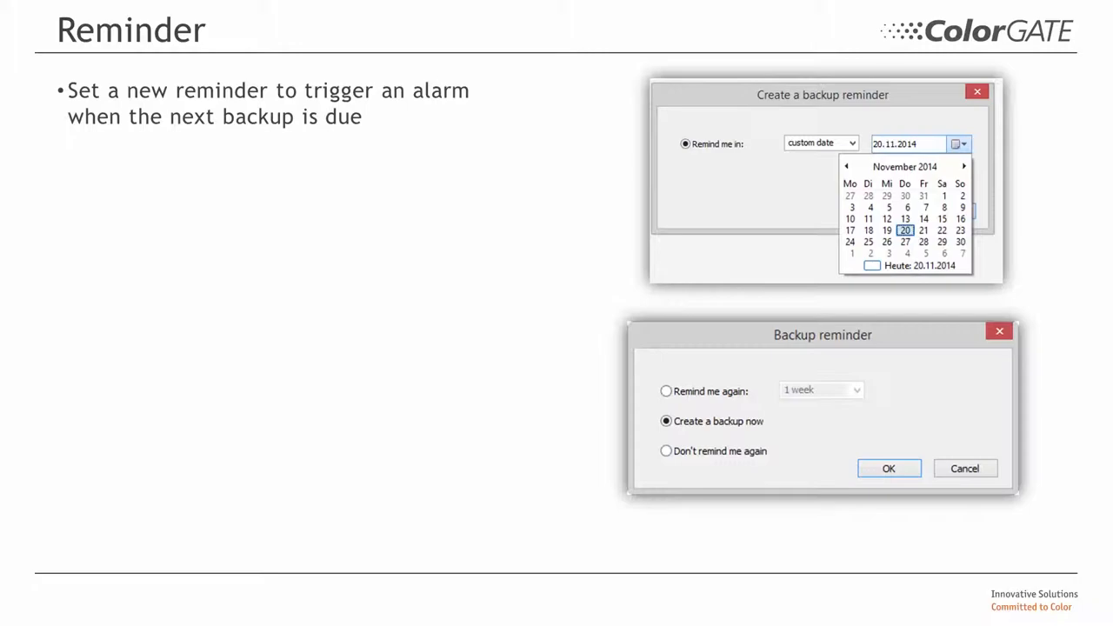
Move to the 'Restoring the Backup' slide describing validity checks and restored items.
key("right")
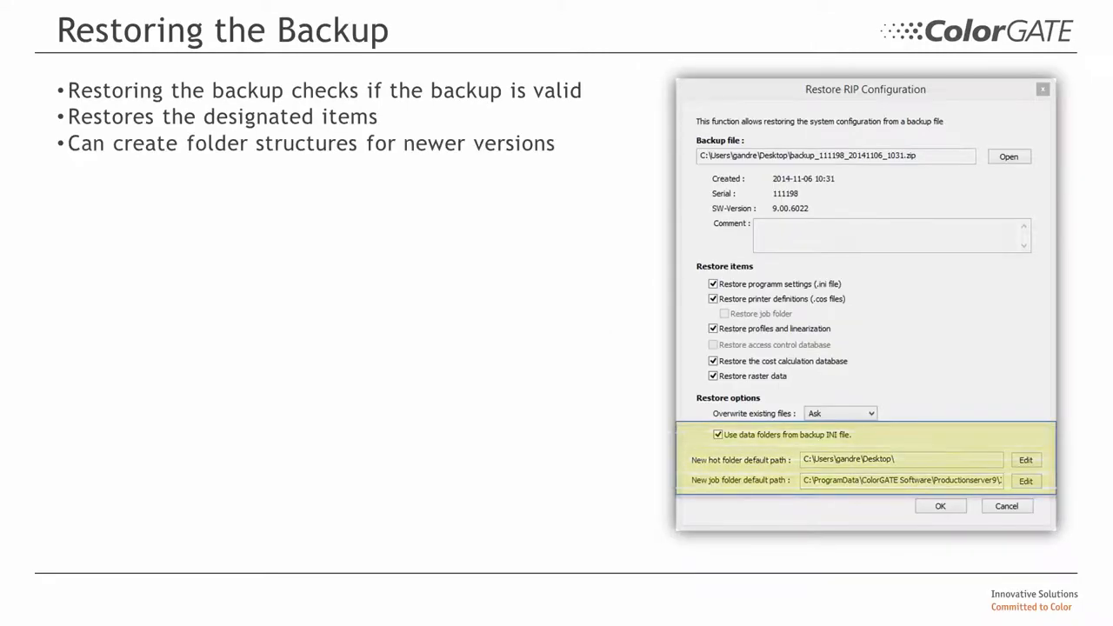